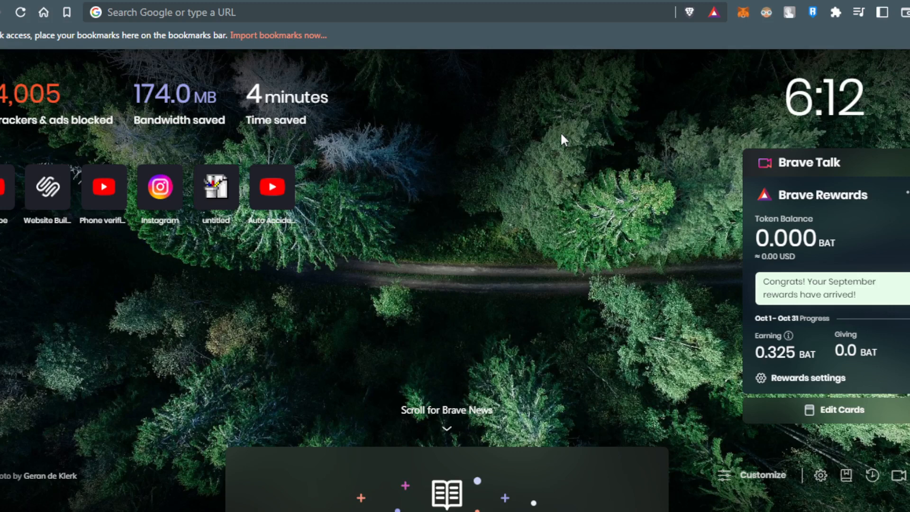
{"action": "mouse_move", "coordinate": [548, 245]}
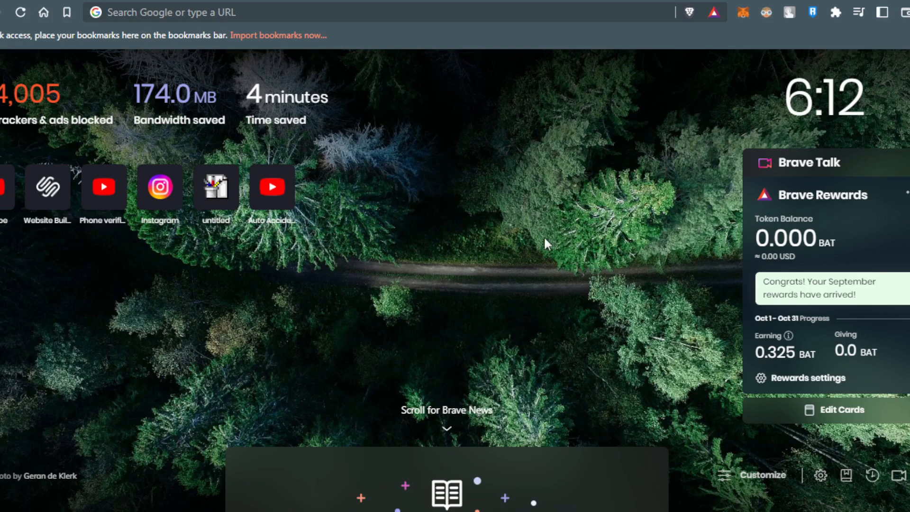
{"action": "mouse_move", "coordinate": [519, 229]}
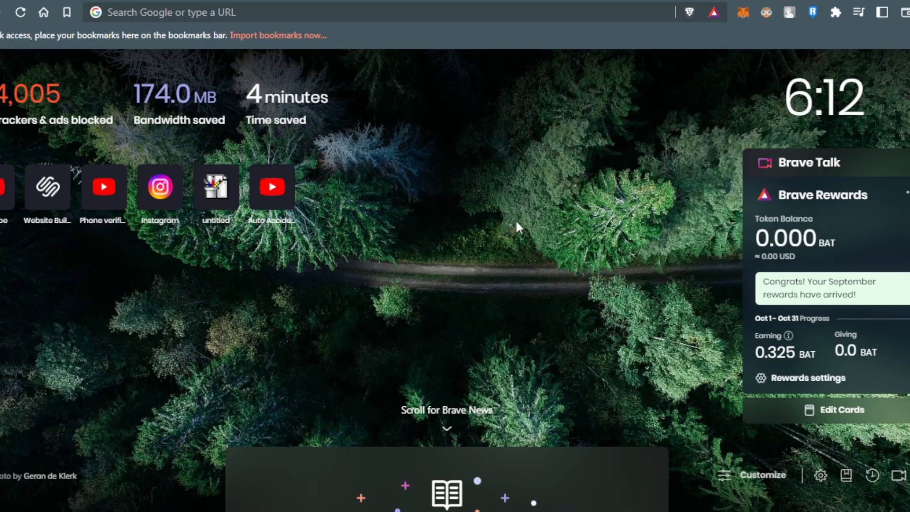
{"action": "mouse_move", "coordinate": [314, 163]}
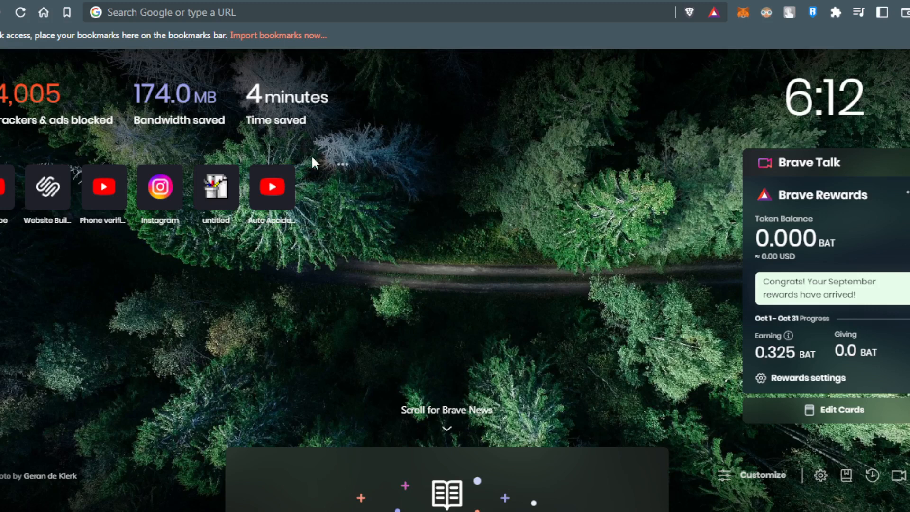
{"action": "mouse_move", "coordinate": [258, 149]}
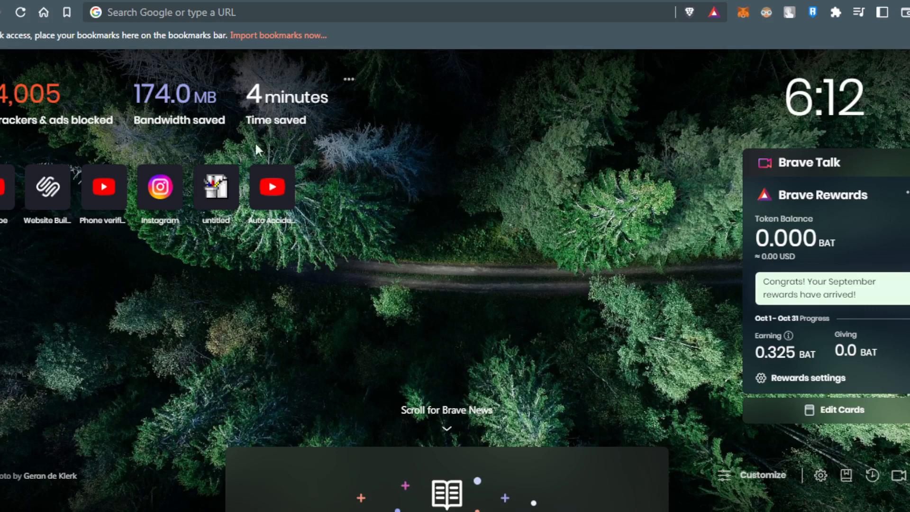
{"action": "mouse_move", "coordinate": [633, 275]}
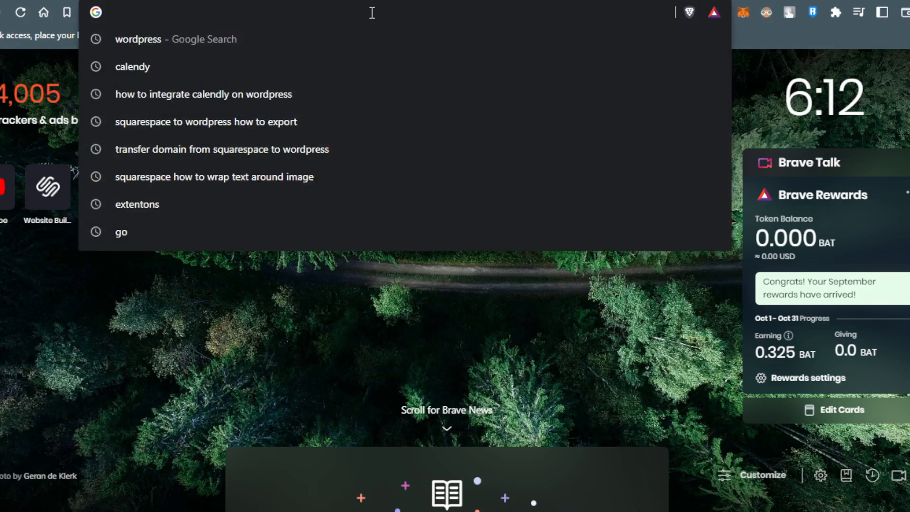
- Search Google for 'extensions' from the Brave address bar
{"action": "type", "text": "text"}
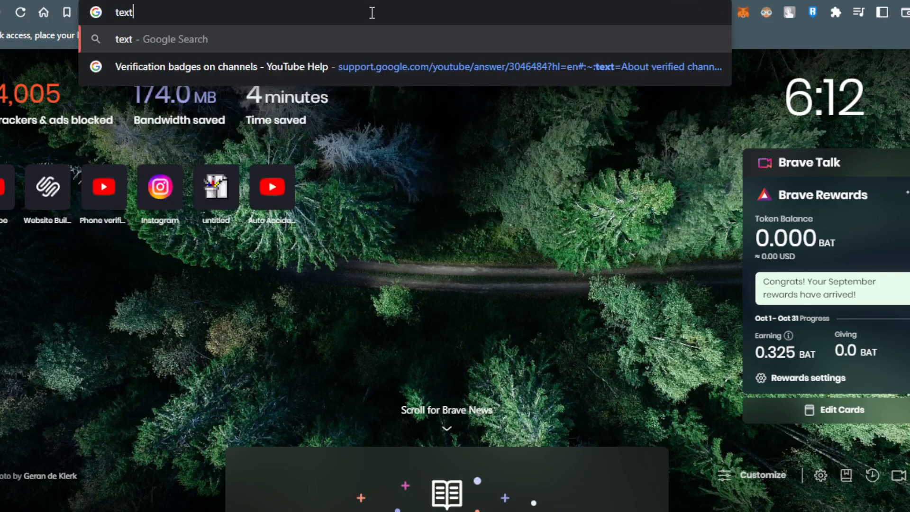
{"action": "type", "text": "extentons"}
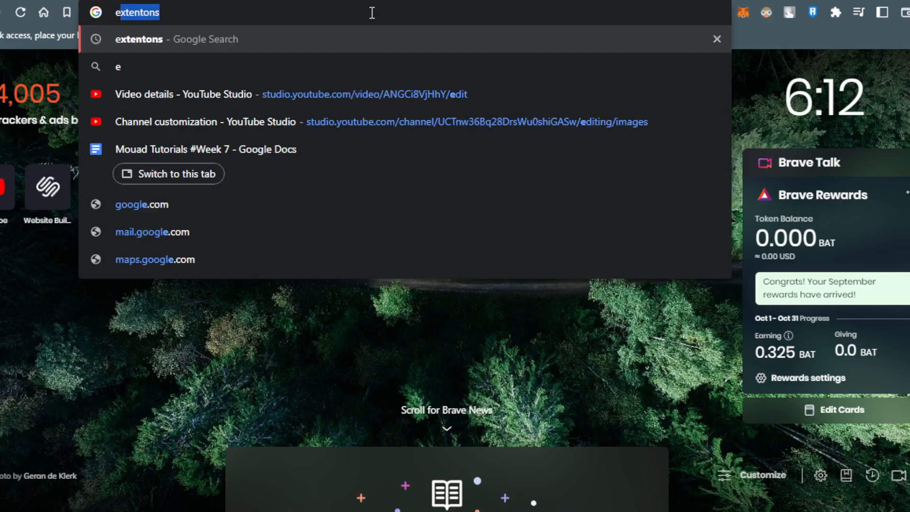
{"action": "type", "text": "extensions&aqs=chrome..69i57j69i60j69i61.5880j0j1&sourceid=chrome&ie=UTF-8"}
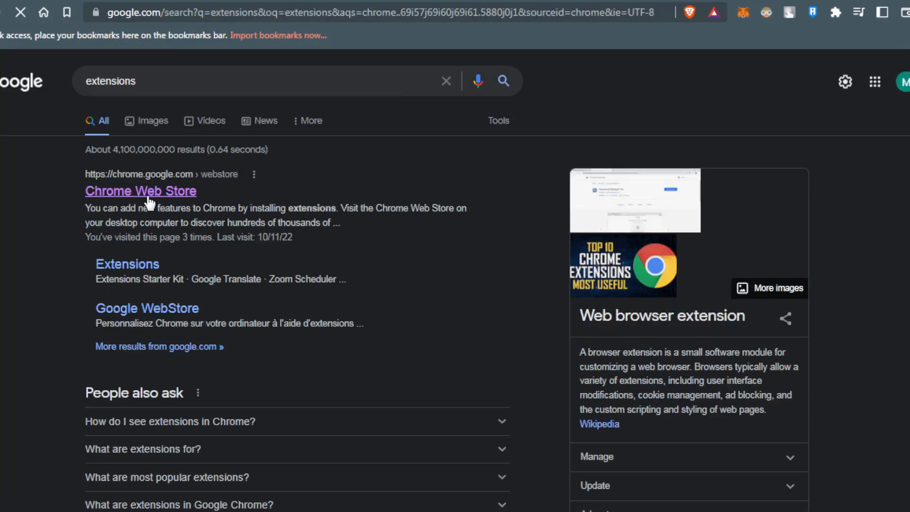
{"action": "left_click", "coordinate": [140, 191]}
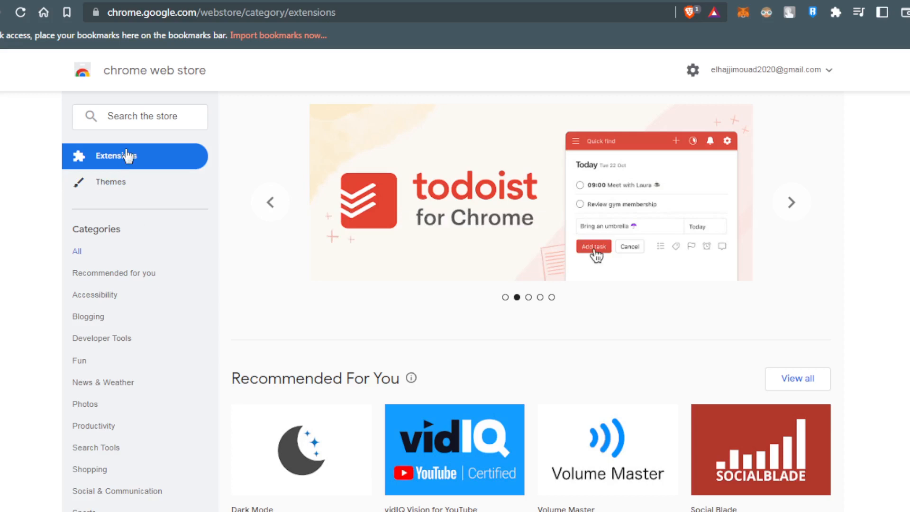
{"action": "mouse_move", "coordinate": [190, 116]}
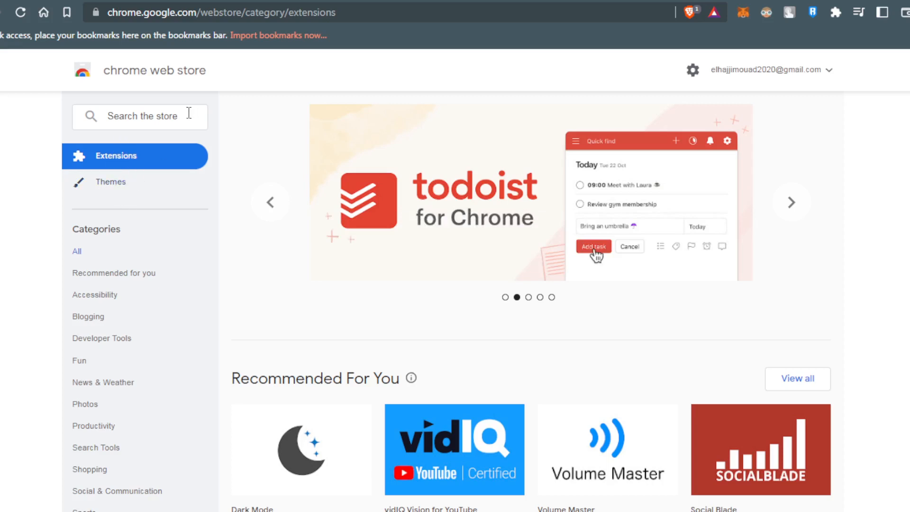
- Search the Chrome Web Store for 'calendy' and select the no-results message
{"action": "type", "text": "calendy"}
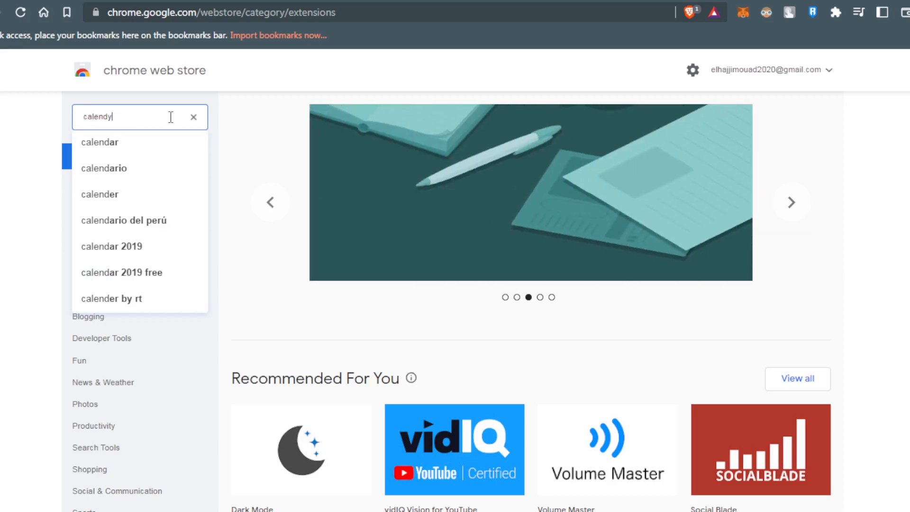
{"action": "key", "text": "Enter"}
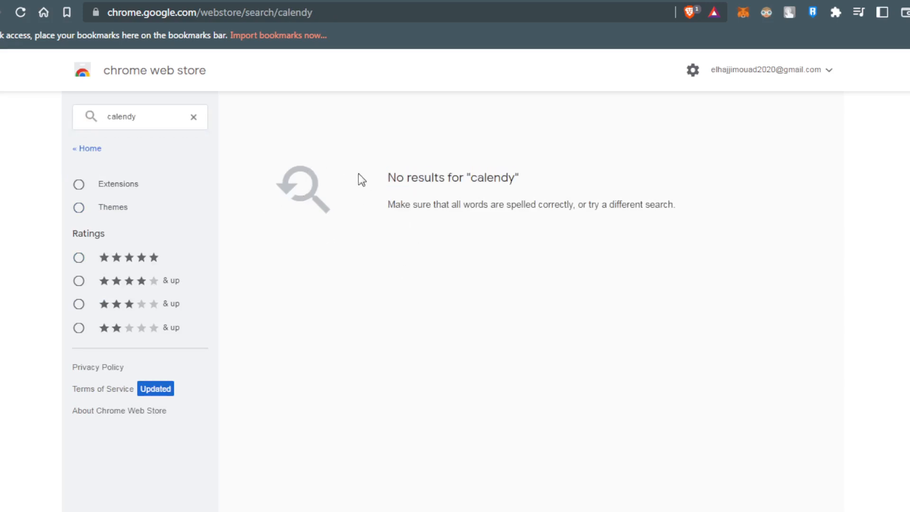
{"action": "triple_click", "coordinate": [453, 177]}
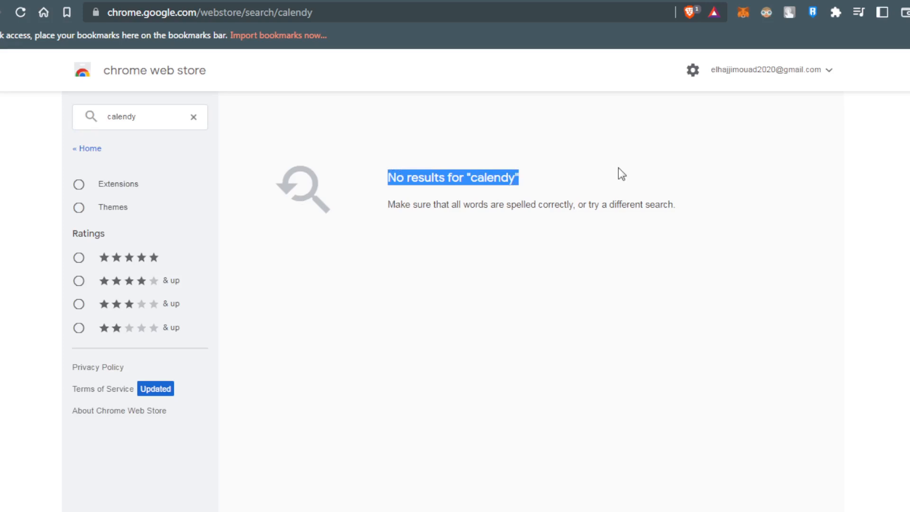
{"action": "mouse_move", "coordinate": [240, 167]}
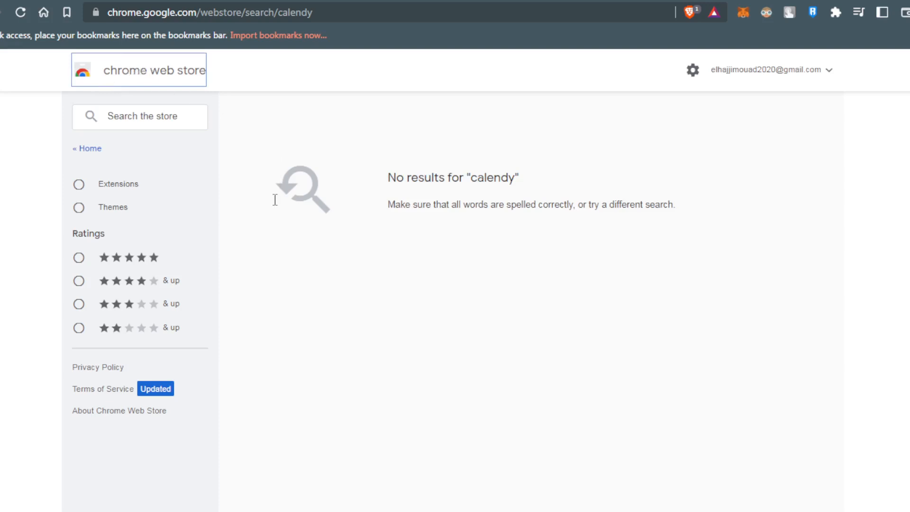
{"action": "mouse_move", "coordinate": [299, 125]}
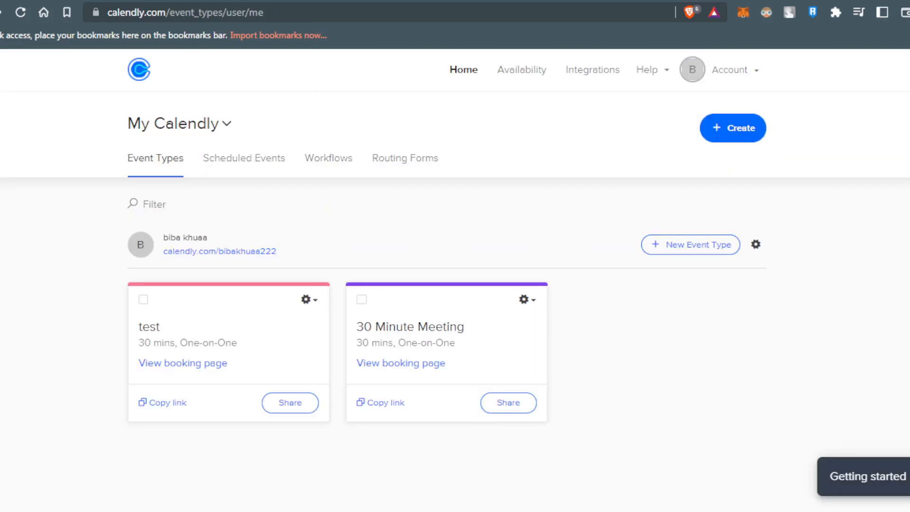
{"action": "mouse_move", "coordinate": [495, 71]}
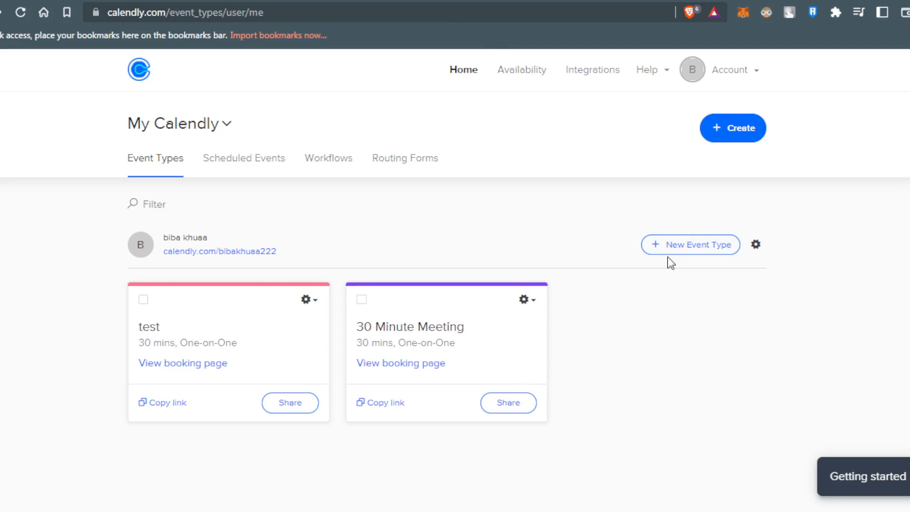
{"action": "mouse_move", "coordinate": [210, 229]}
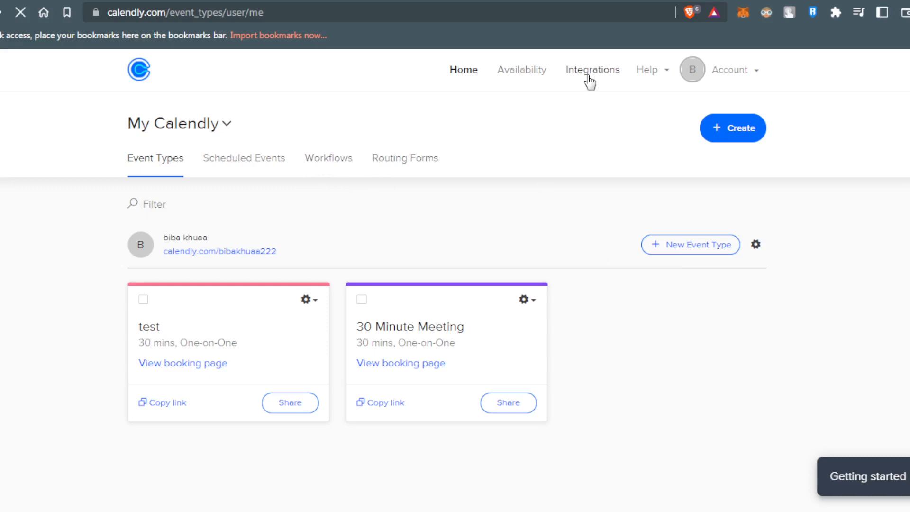
- Open Calendly's Integrations page from the top navigation bar
{"action": "left_click", "coordinate": [592, 69]}
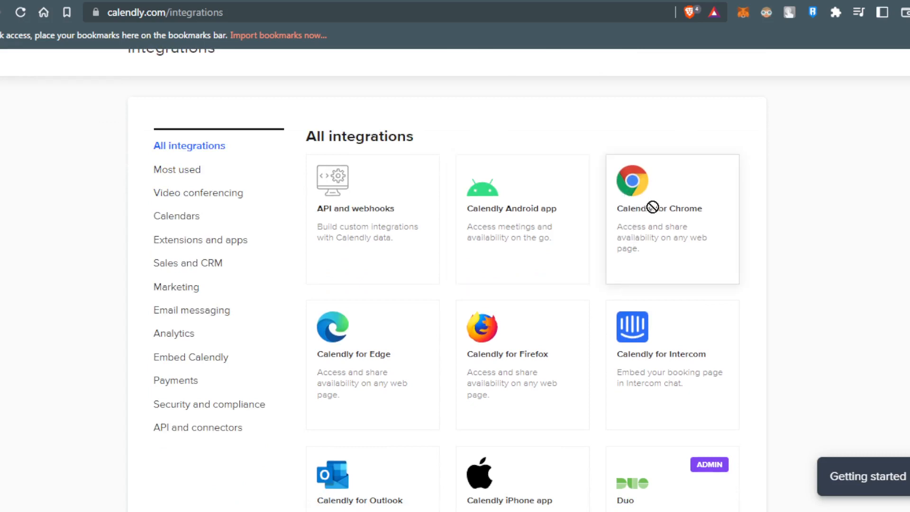
{"action": "mouse_move", "coordinate": [652, 242]}
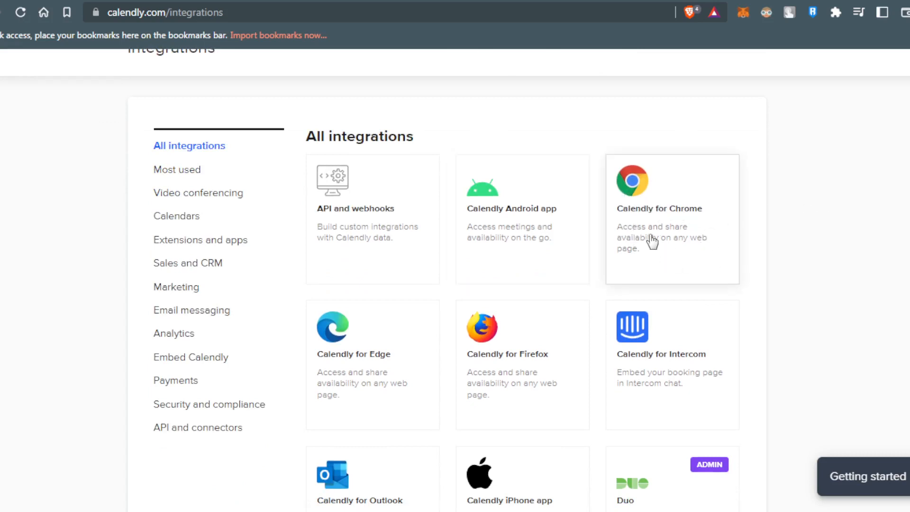
{"action": "mouse_move", "coordinate": [657, 281]}
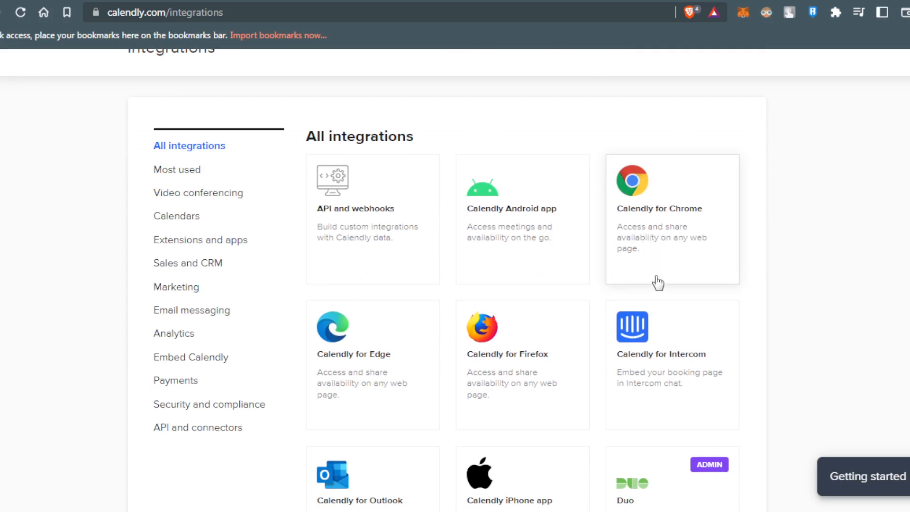
{"action": "mouse_move", "coordinate": [600, 237]}
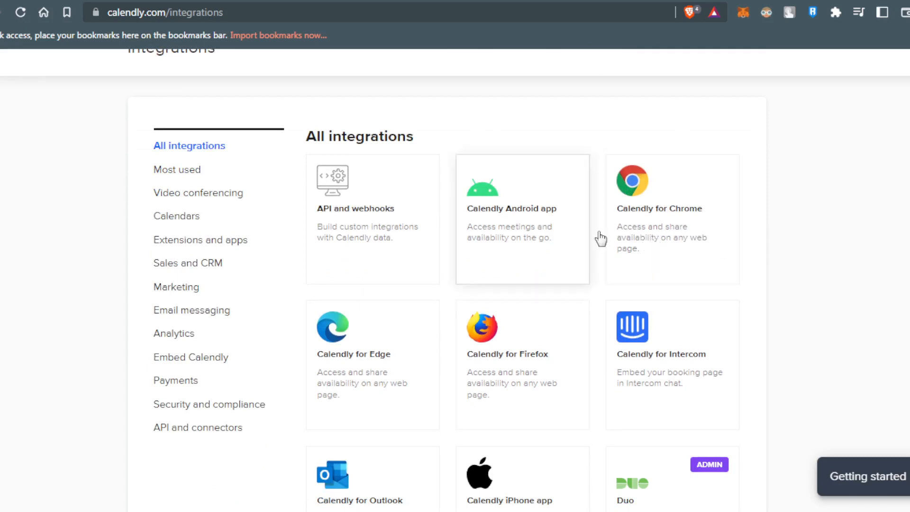
{"action": "scroll", "scroll_direction": "down", "scroll_amount": 3}
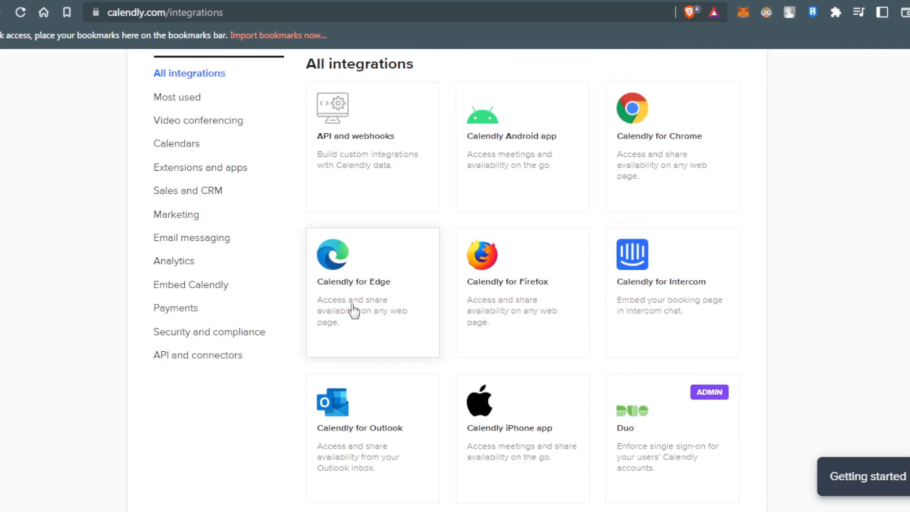
{"action": "mouse_move", "coordinate": [636, 142]}
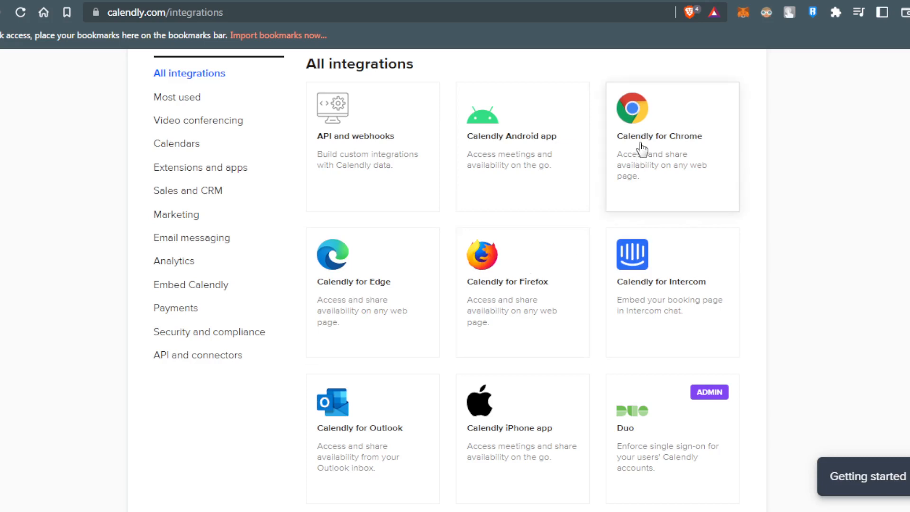
{"action": "mouse_move", "coordinate": [394, 295]}
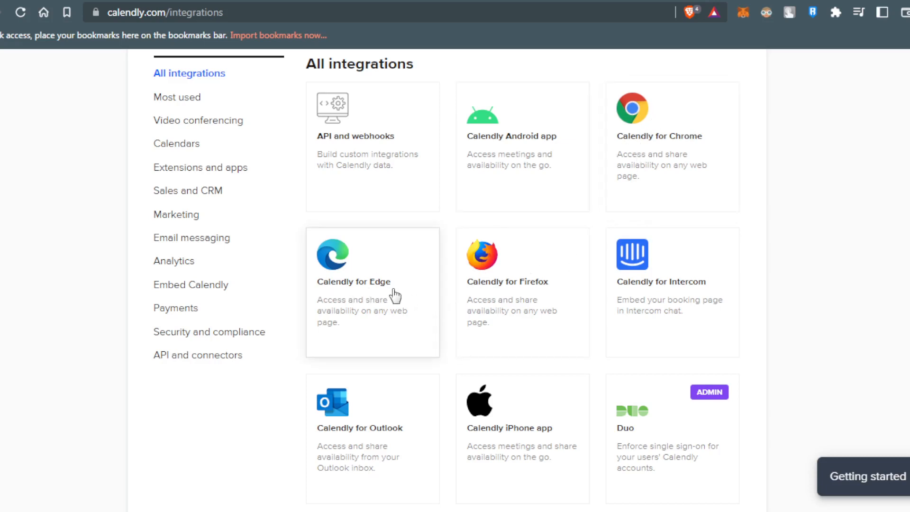
{"action": "mouse_move", "coordinate": [657, 149]}
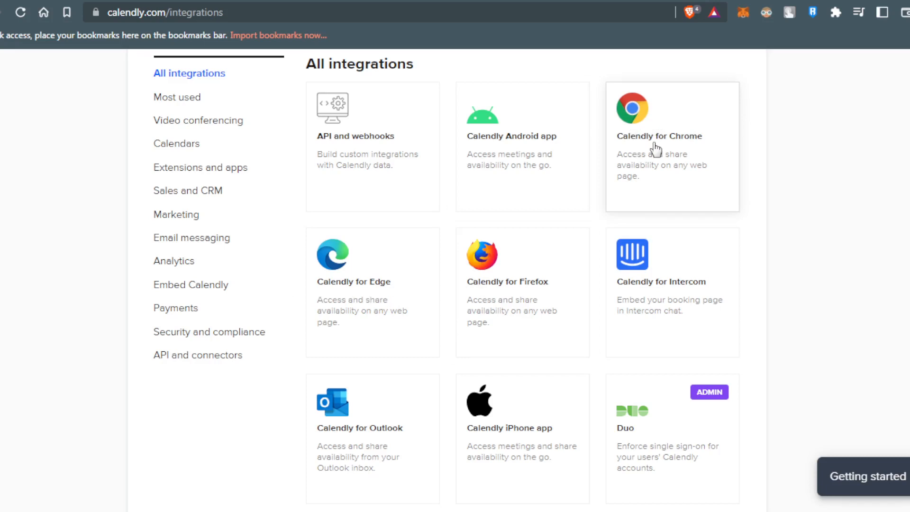
- Open the Calendly: Meeting Scheduling Software store listing and choose Add to Brave
{"action": "left_click", "coordinate": [659, 148]}
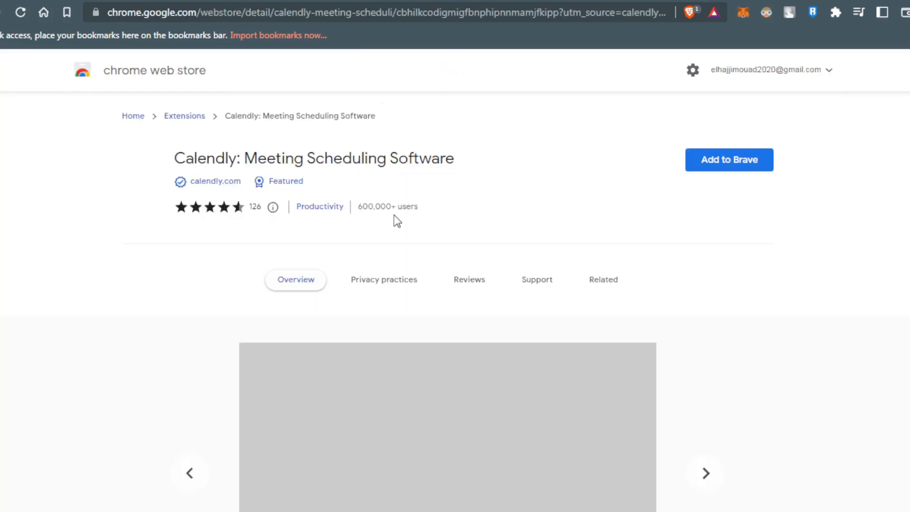
{"action": "scroll", "scroll_direction": "down", "scroll_amount": 3}
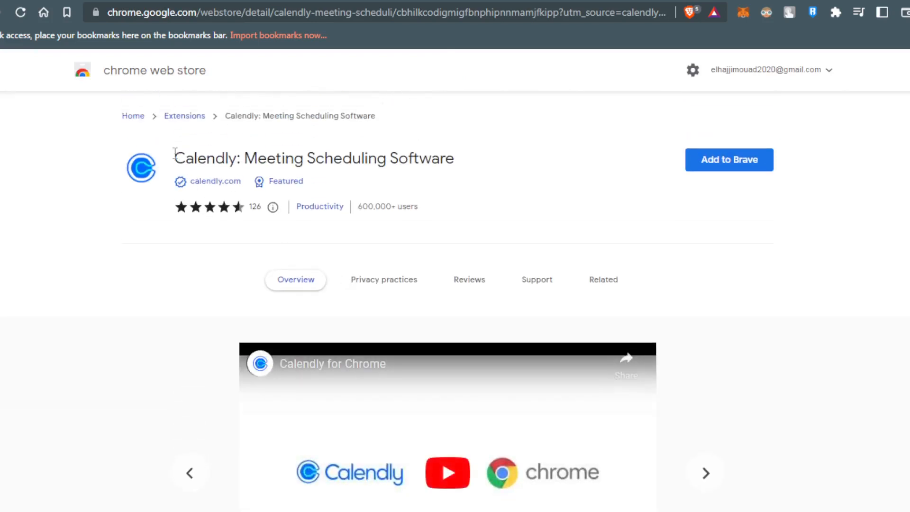
{"action": "triple_click", "coordinate": [313, 158]}
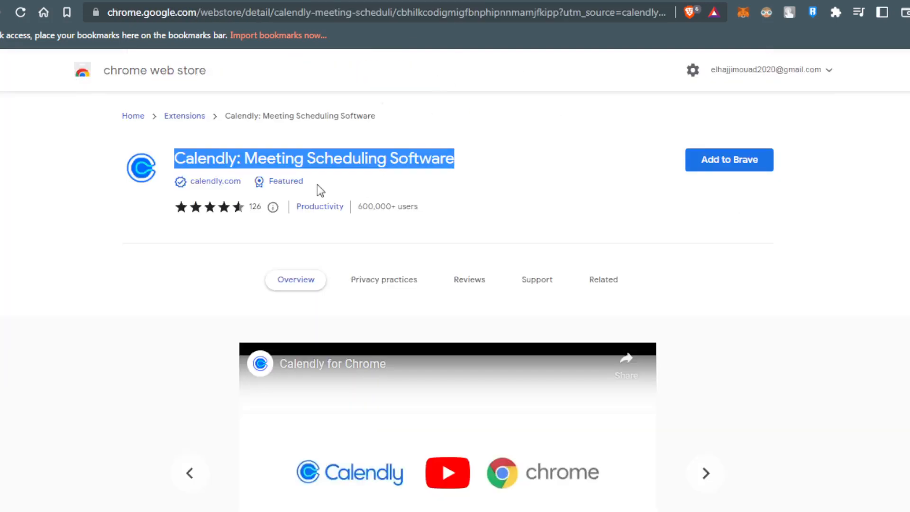
{"action": "mouse_move", "coordinate": [551, 192]}
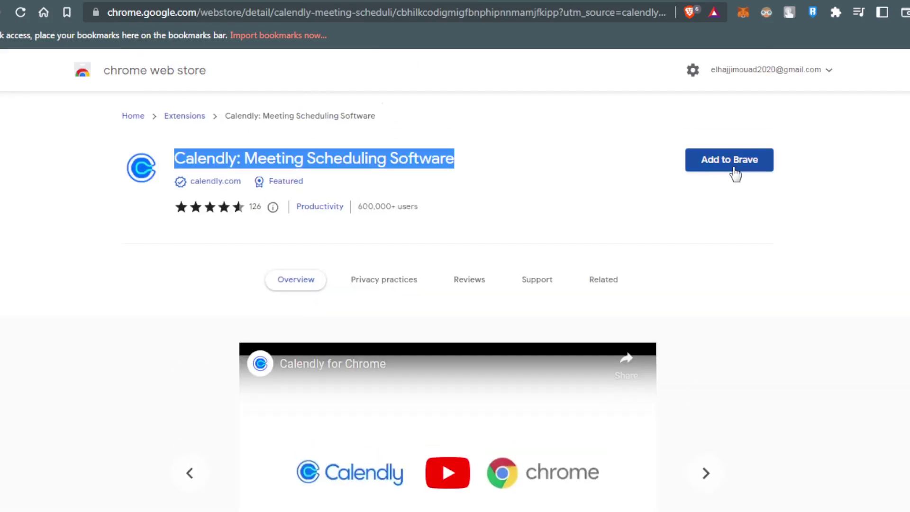
{"action": "mouse_move", "coordinate": [616, 137]}
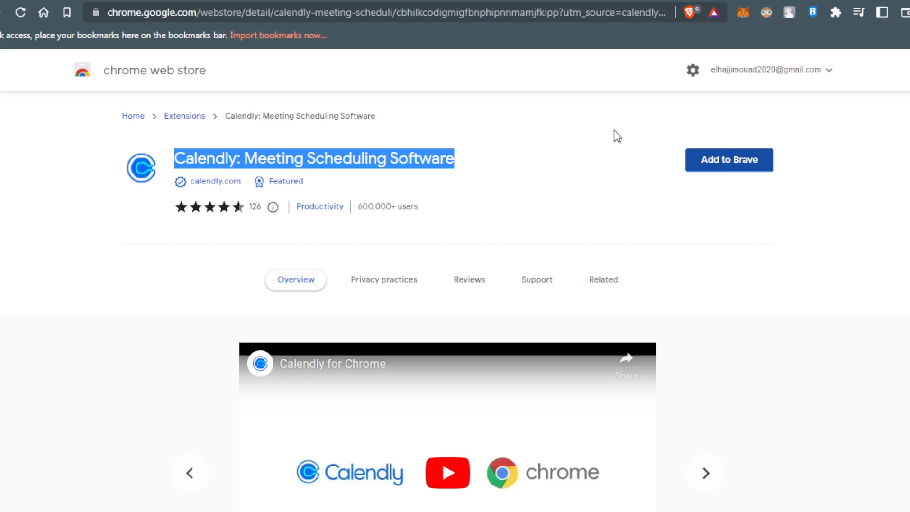
{"action": "mouse_move", "coordinate": [704, 184]}
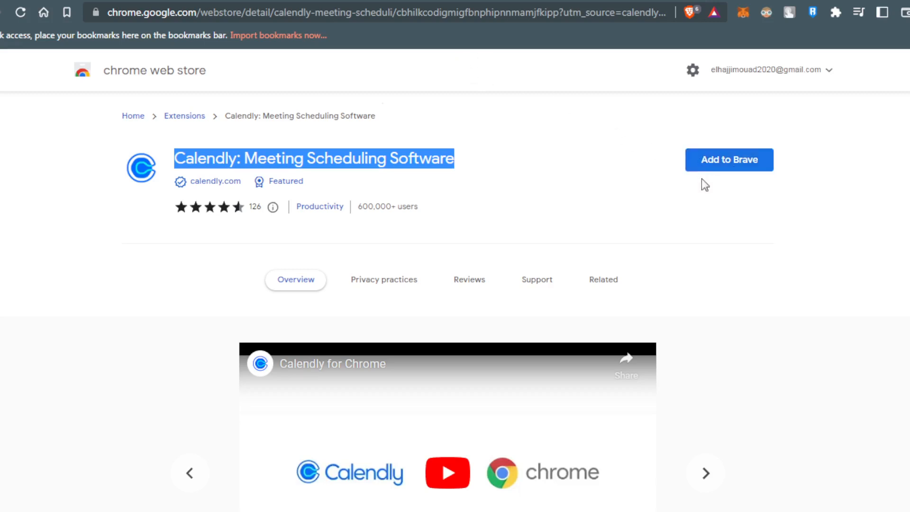
{"action": "left_click", "coordinate": [730, 159]}
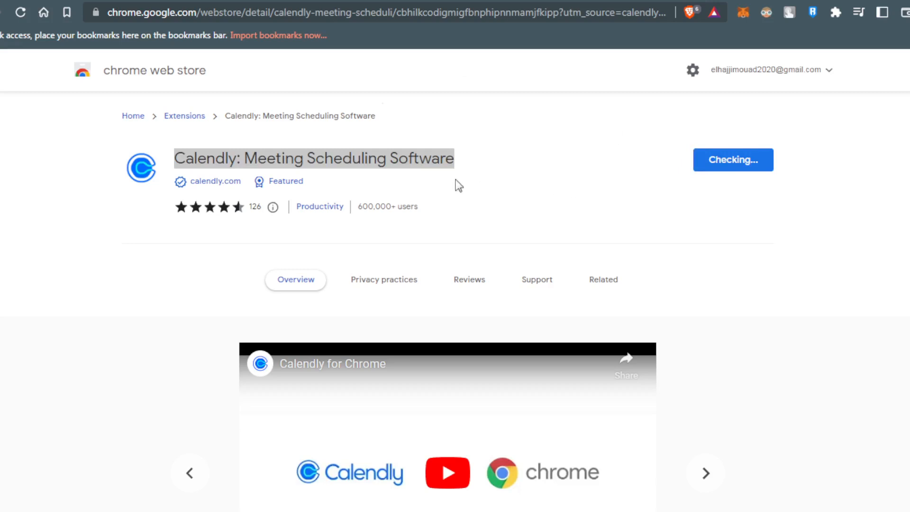
{"action": "mouse_move", "coordinate": [479, 187]}
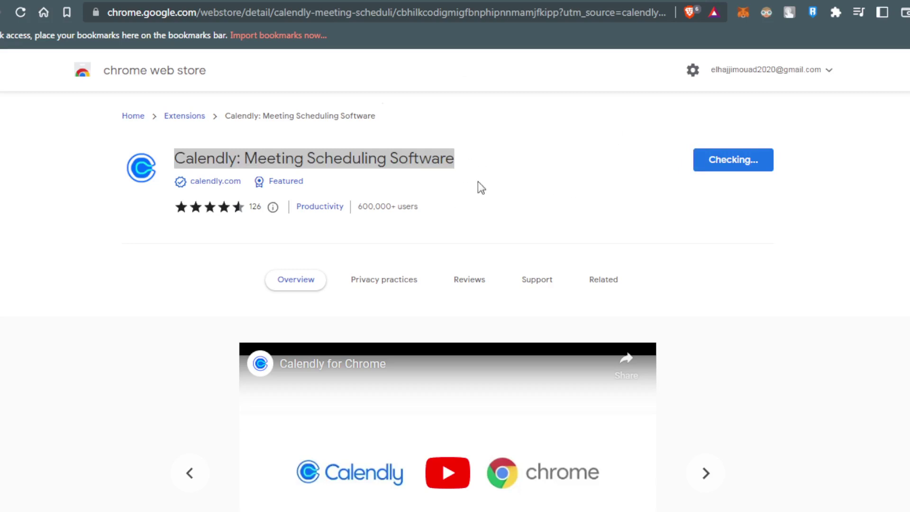